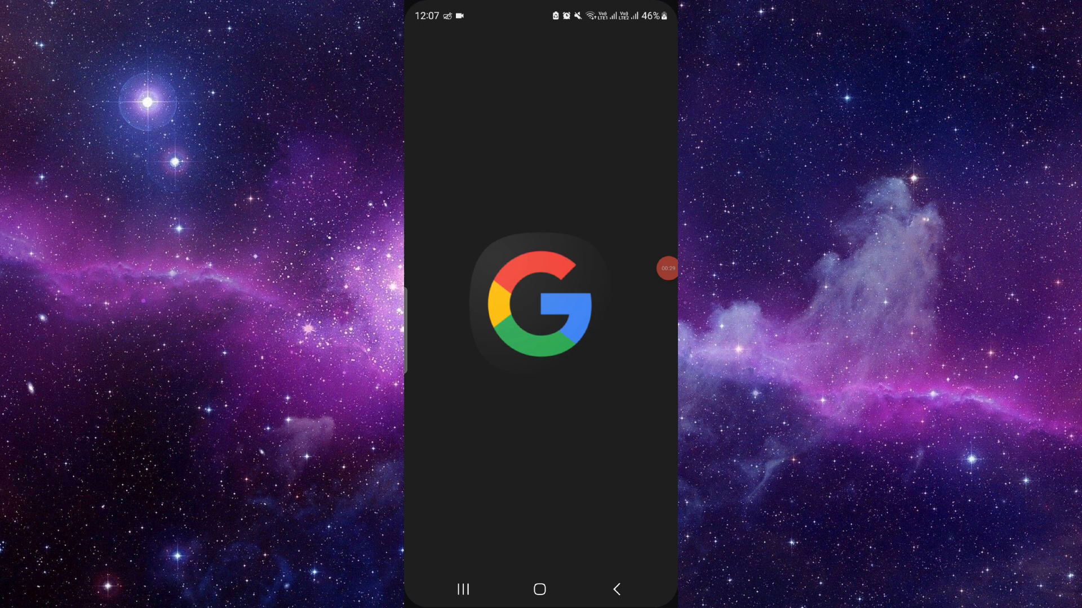
Step: Submit a Google search for "spirii go" from the search bar
click(539, 305)
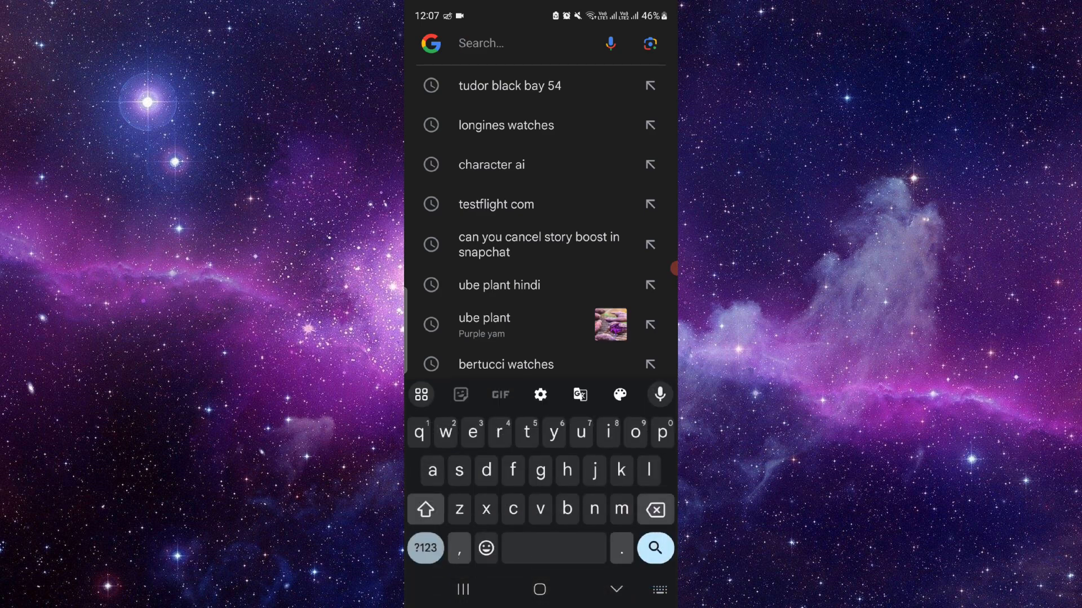
text(spri)
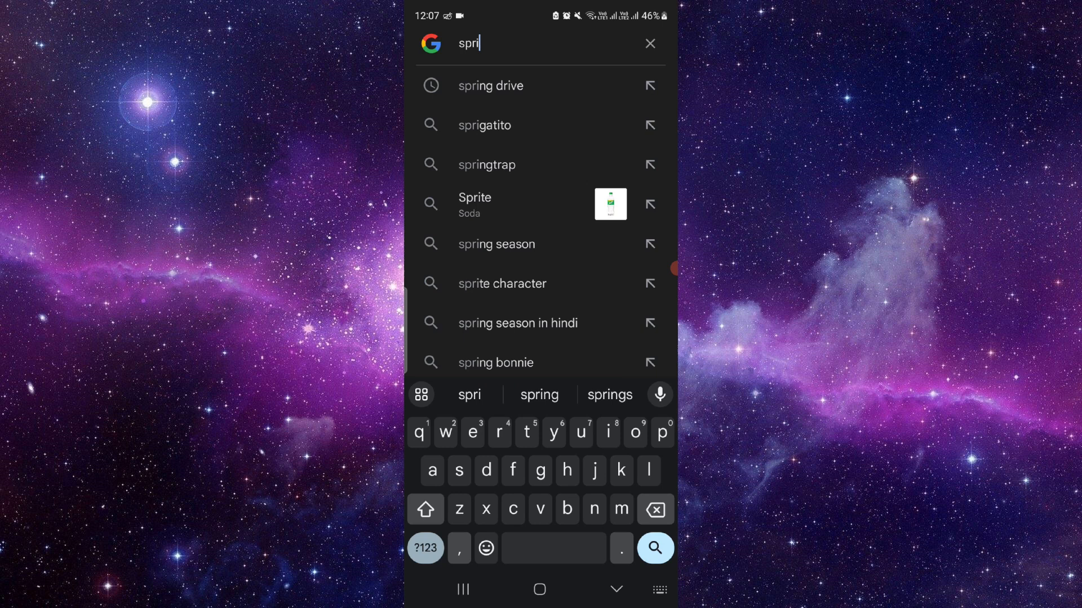
text(t)
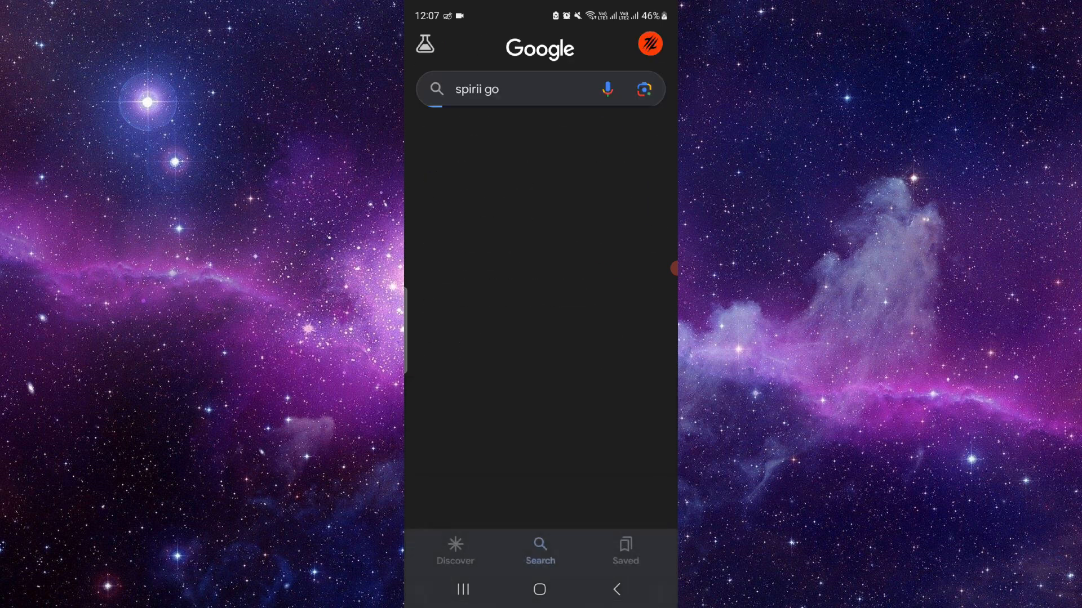
Step: Refine the query to "spirii go app" and open the Spirii Go Google Play install sheet
click(524, 88)
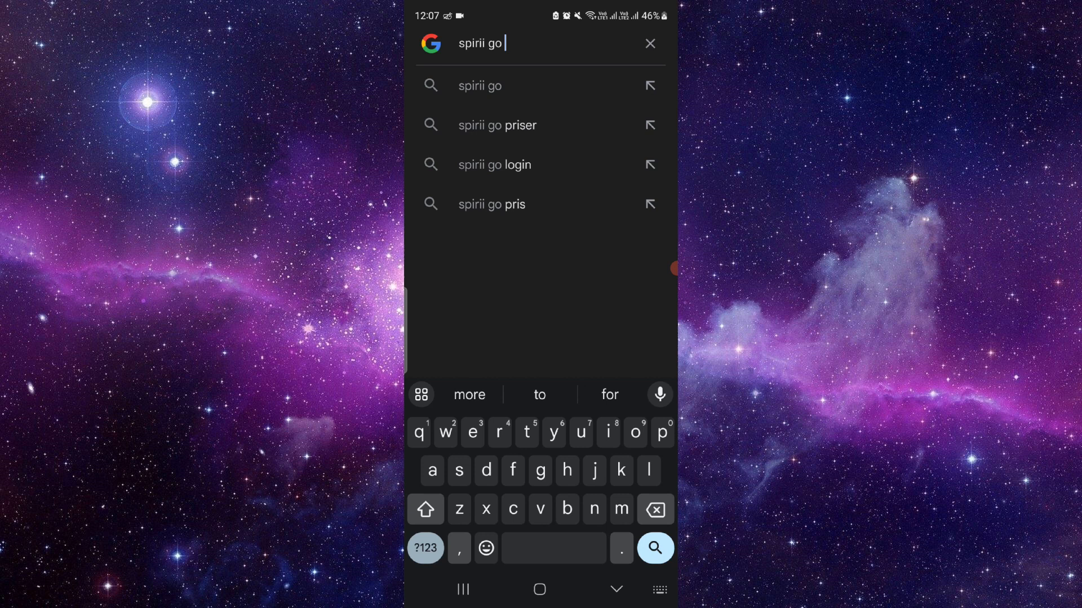
click(653, 548)
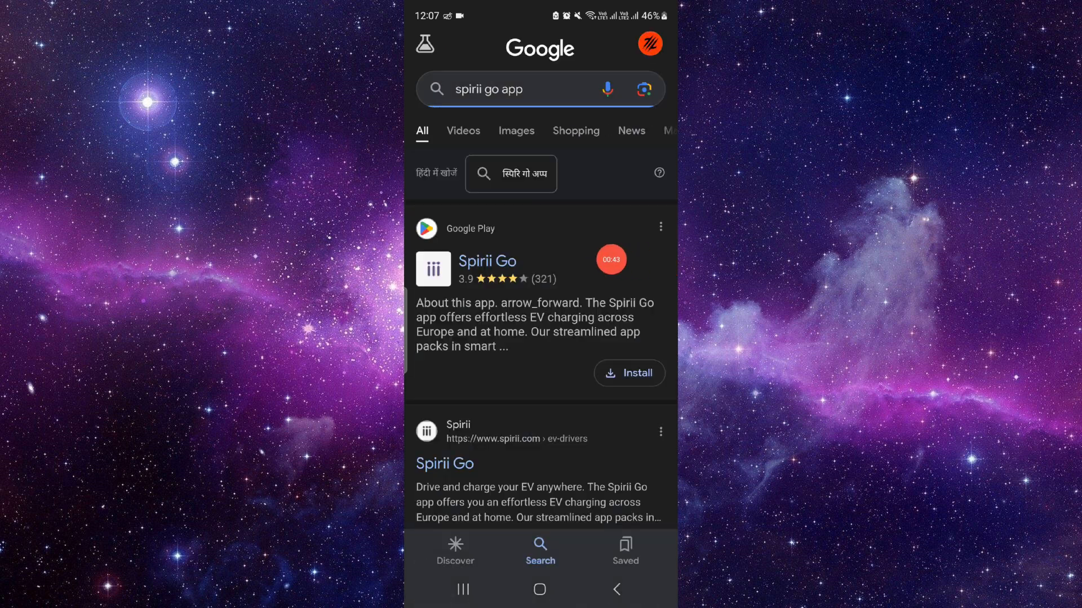
click(487, 261)
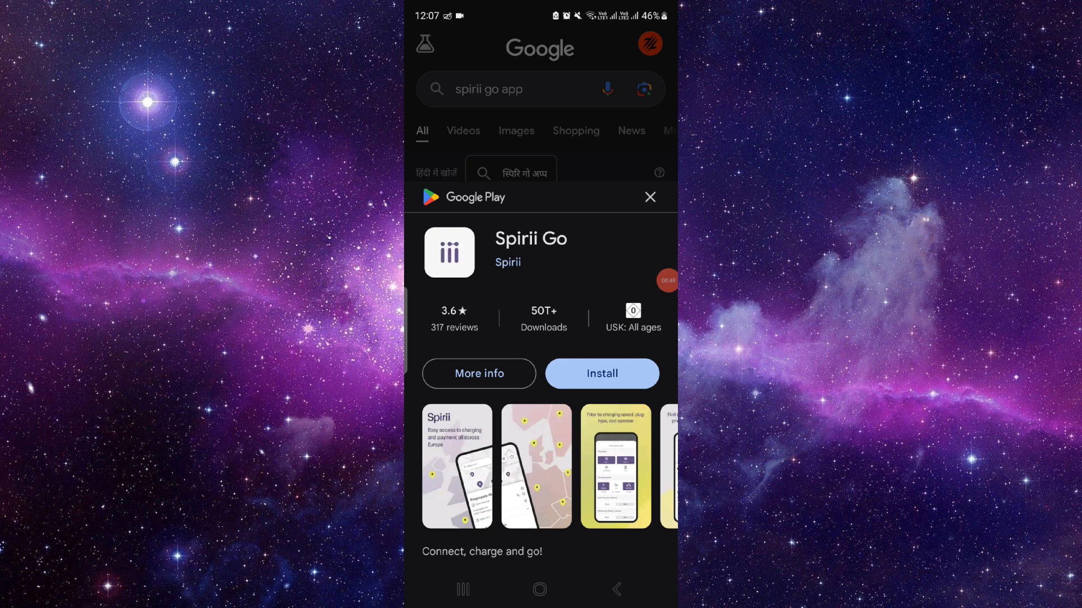
Step: Leave the Spirii Go sheet via Recents and return to the home screen
click(462, 589)
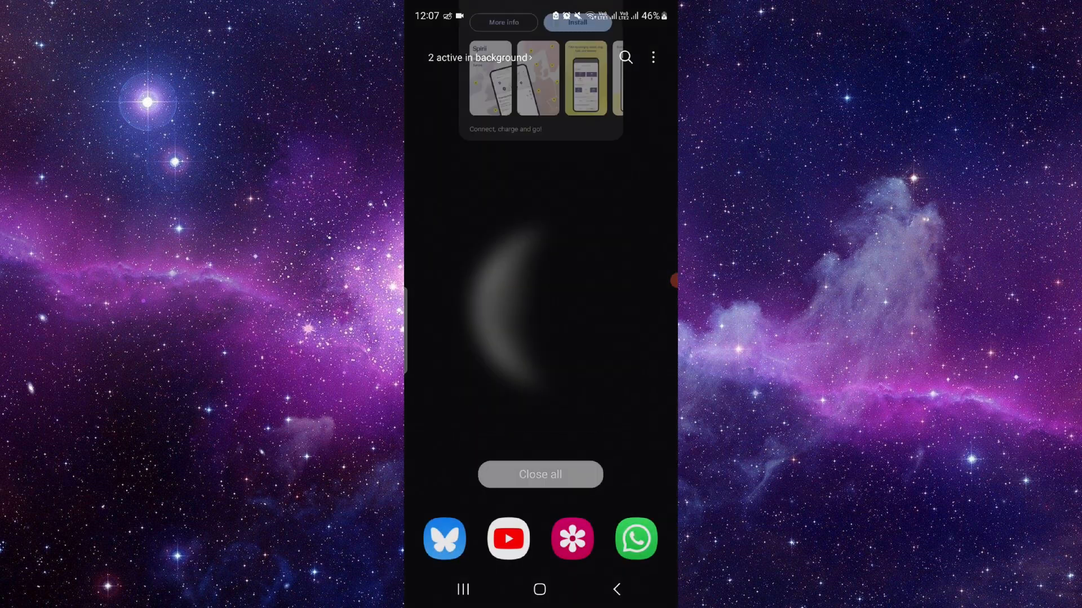
click(539, 589)
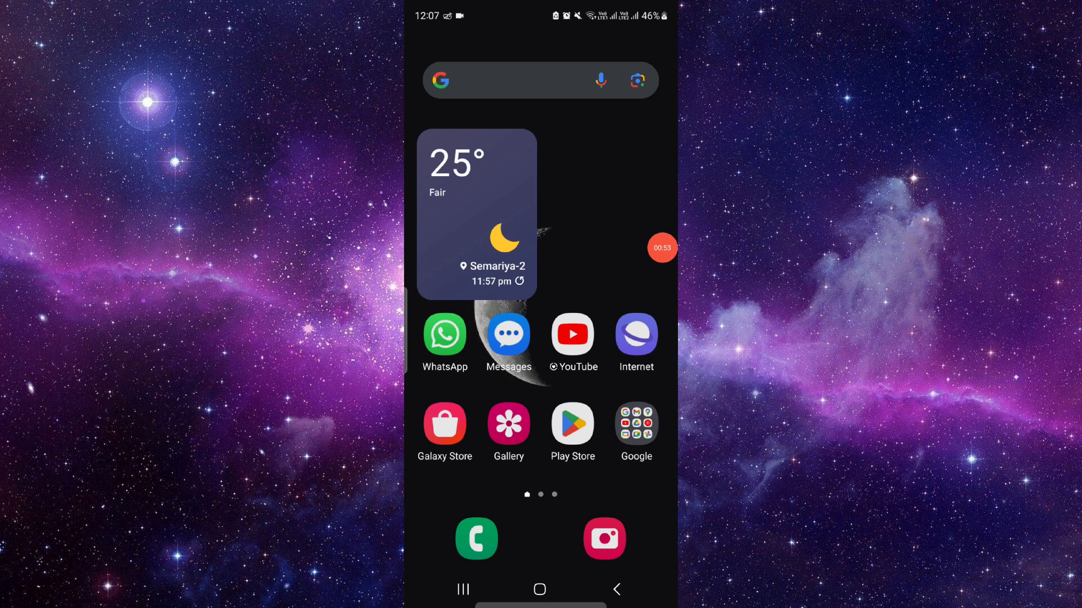